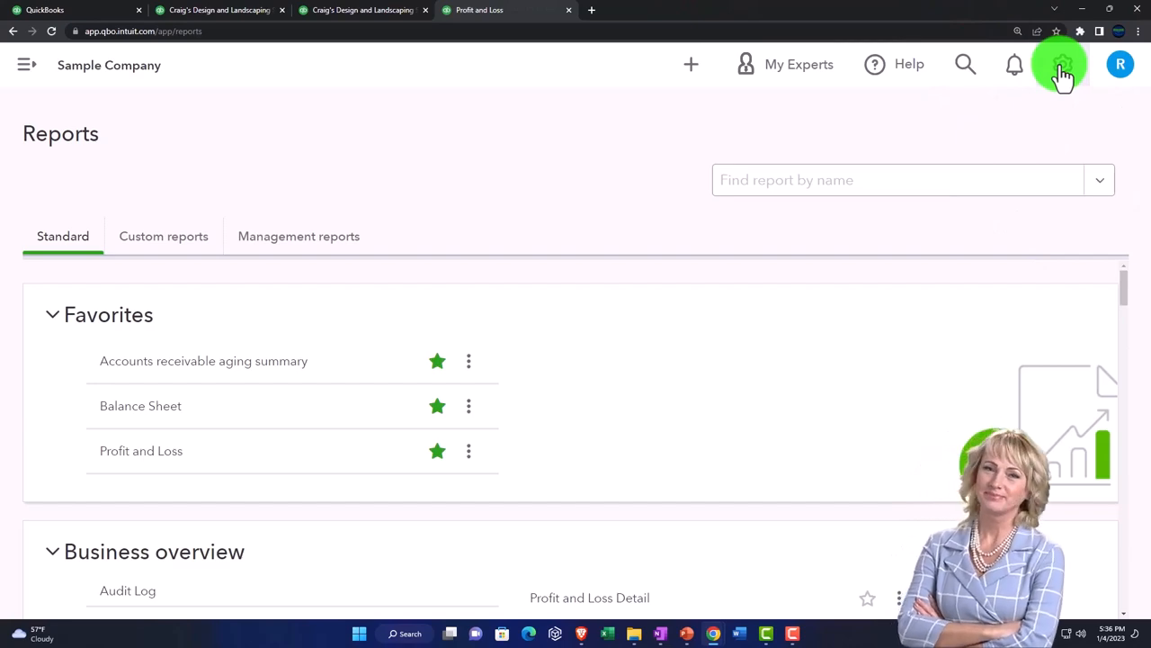
Go to Budgeting under the gear menu's Tools and start adding a budget.
click(1063, 65)
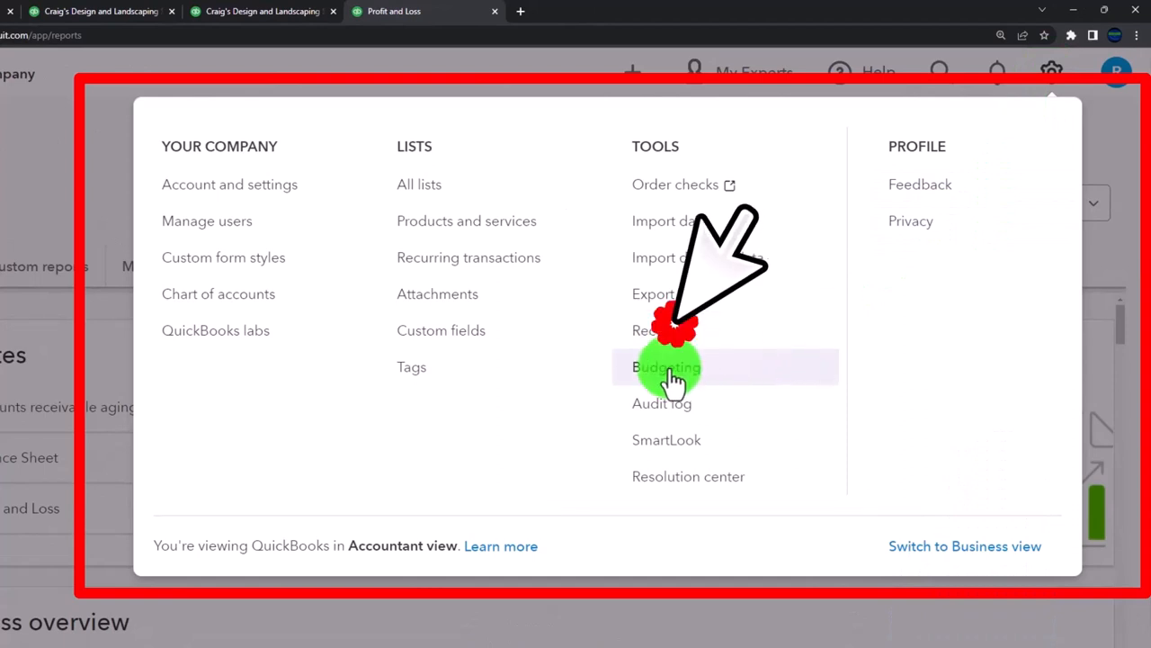
click(665, 366)
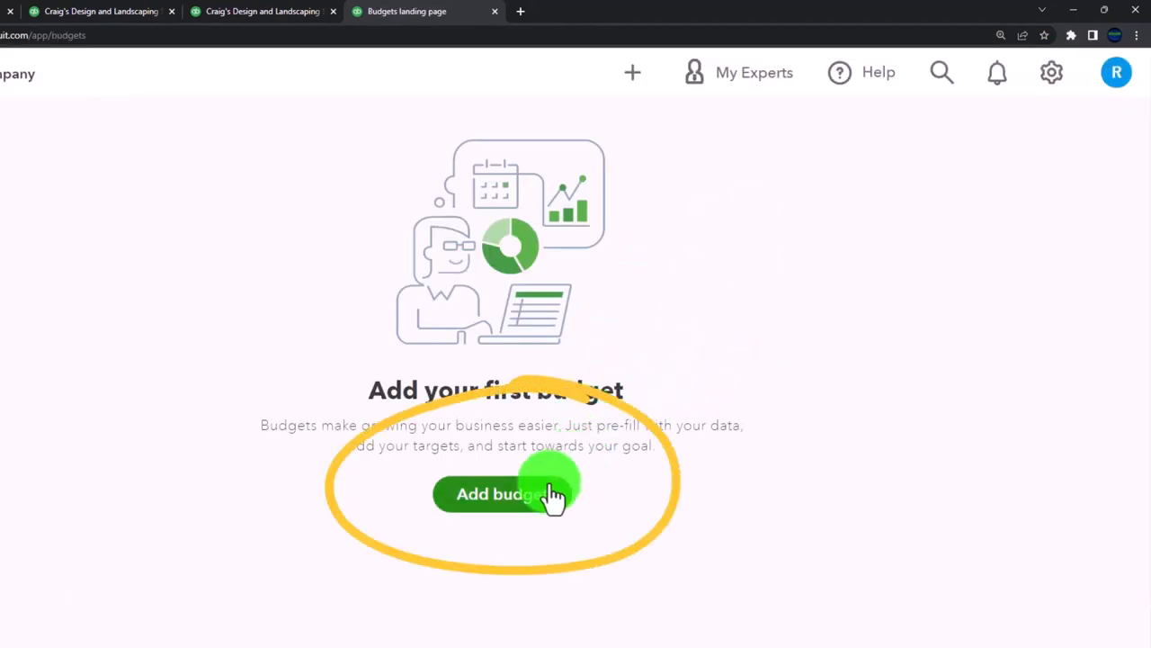
click(501, 494)
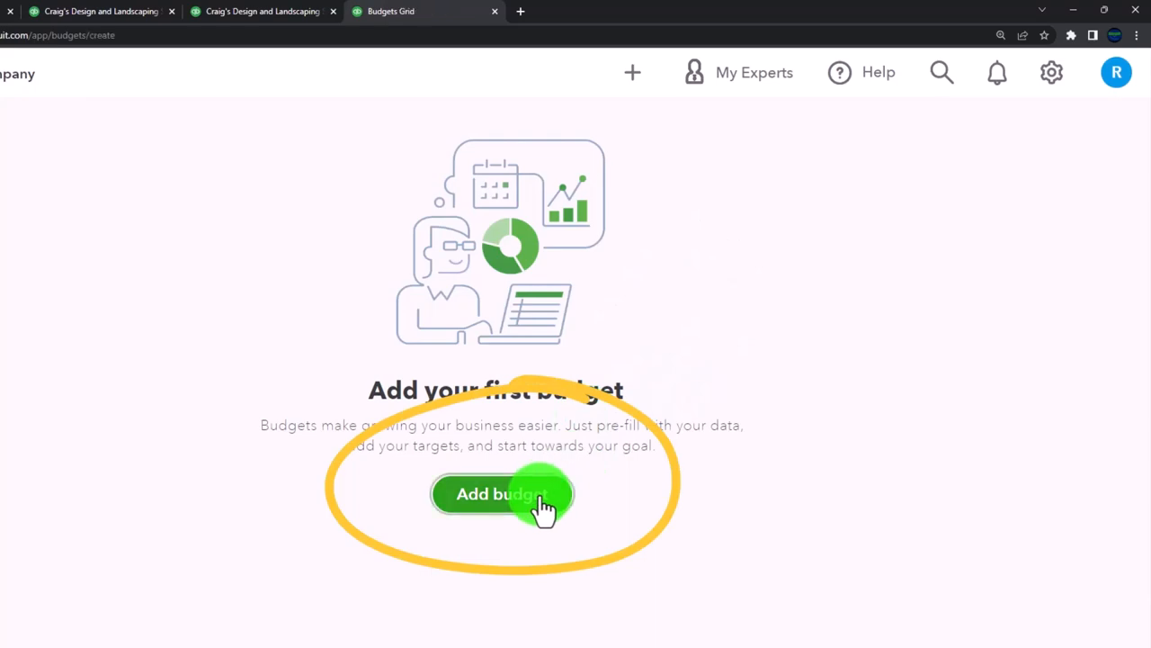
Name the budget 'Budget 1' and choose fiscal year FY2022 (Jan 2022 - Dec 2022).
click(502, 493)
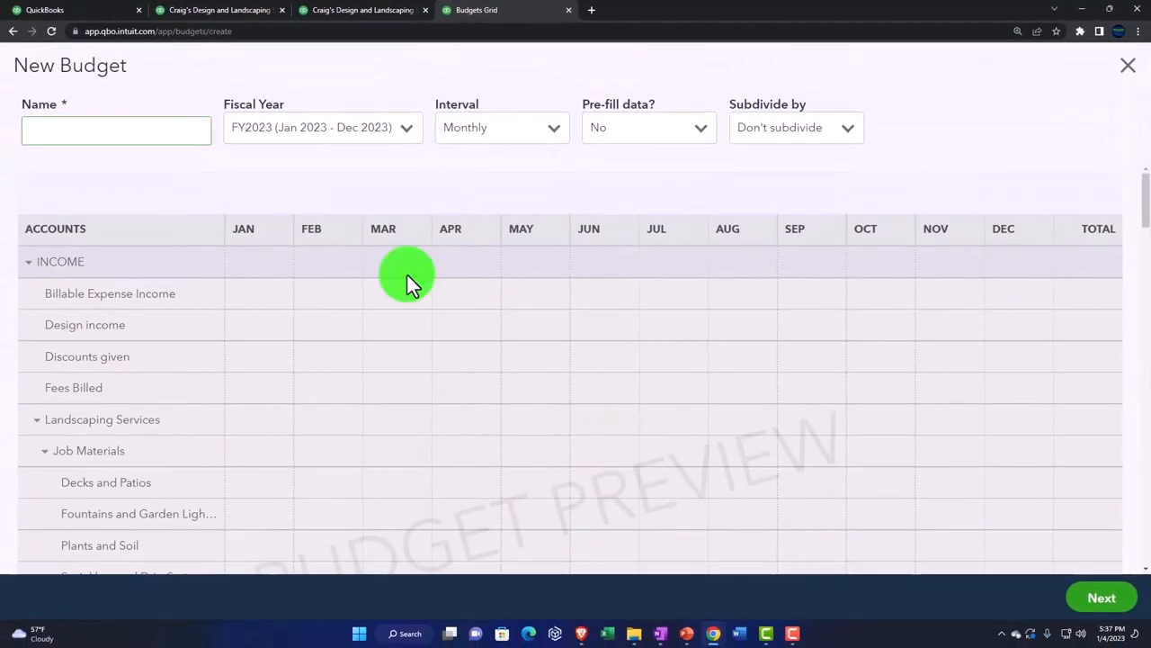
click(115, 131)
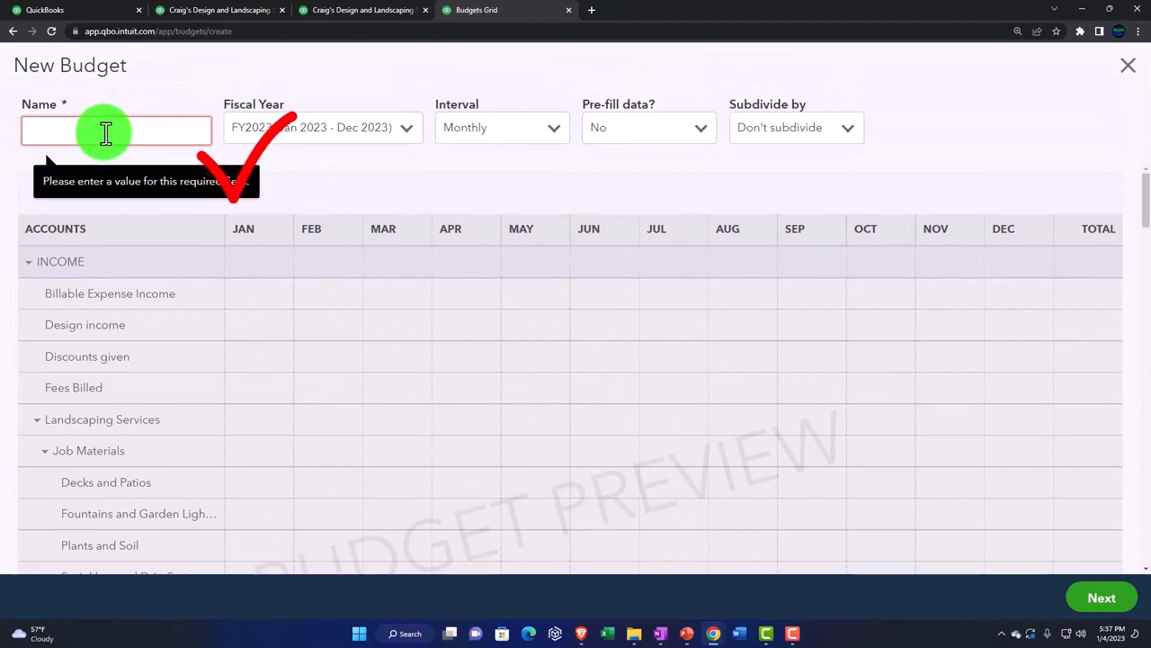
text(Budget)
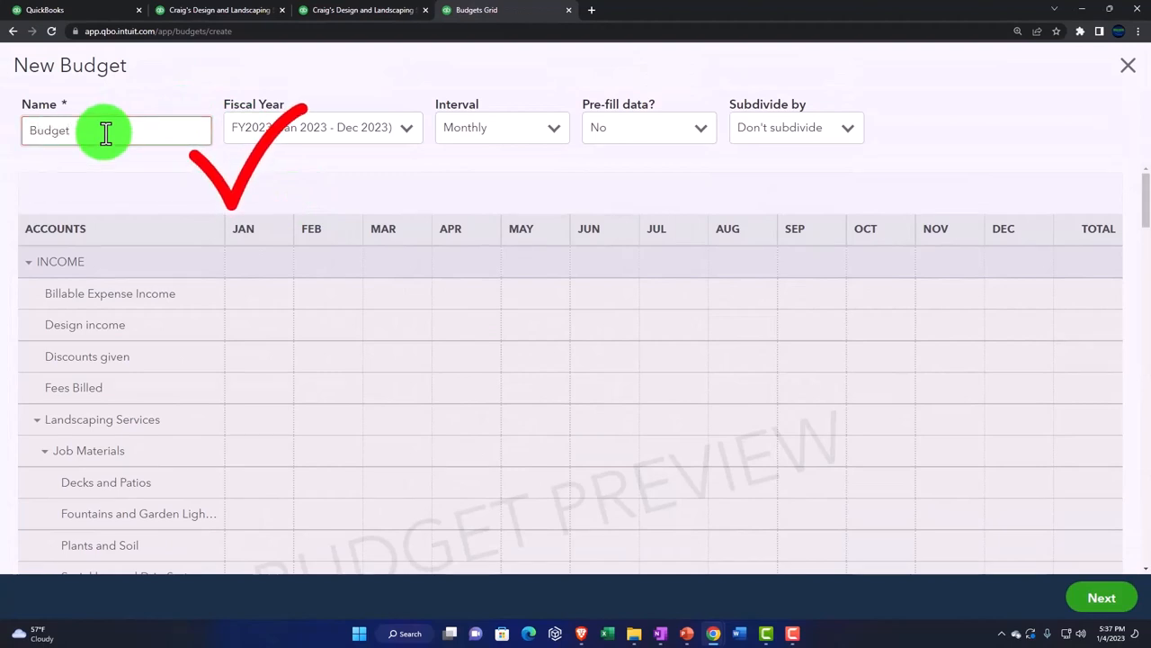
text(1)
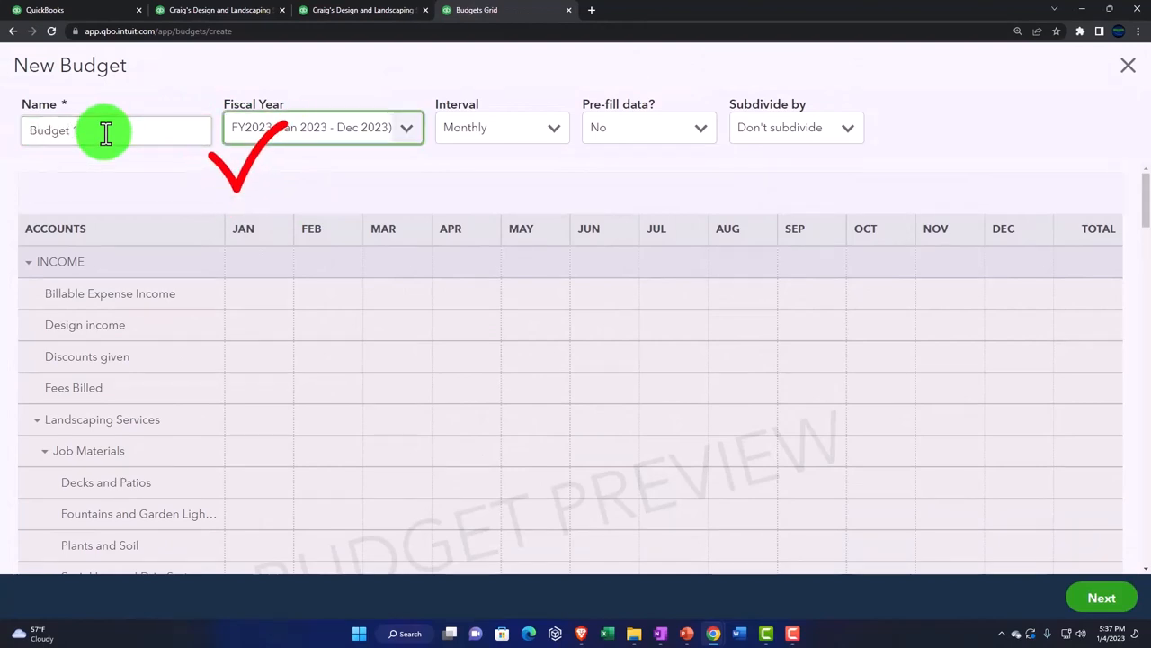
click(405, 127)
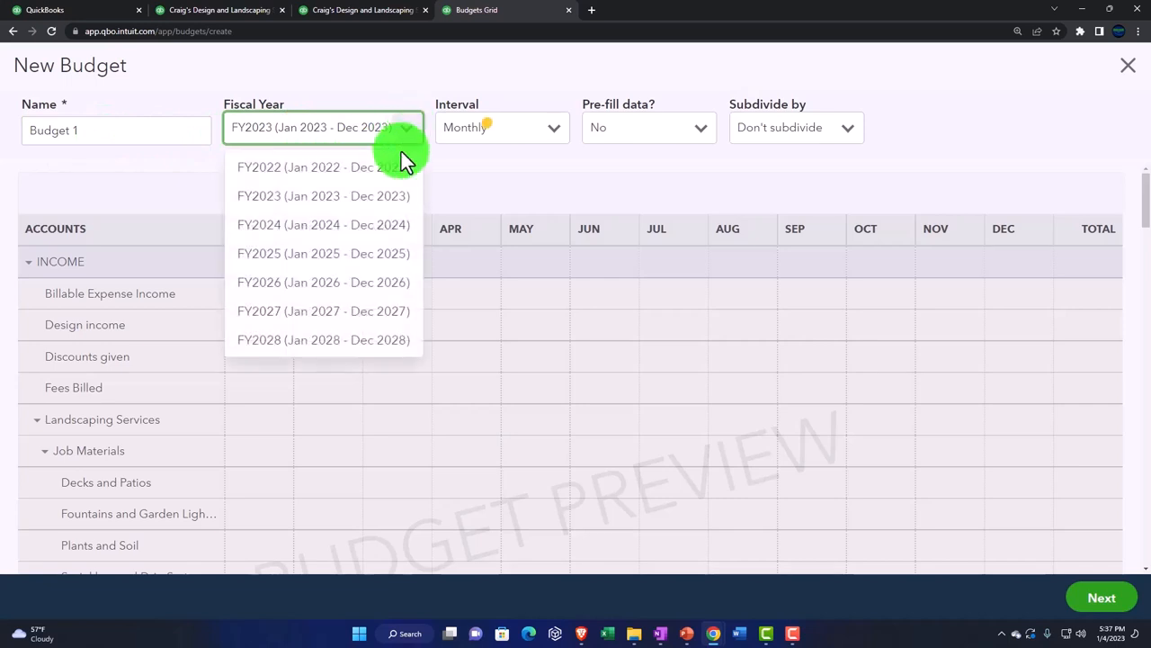
mouse_move(324, 166)
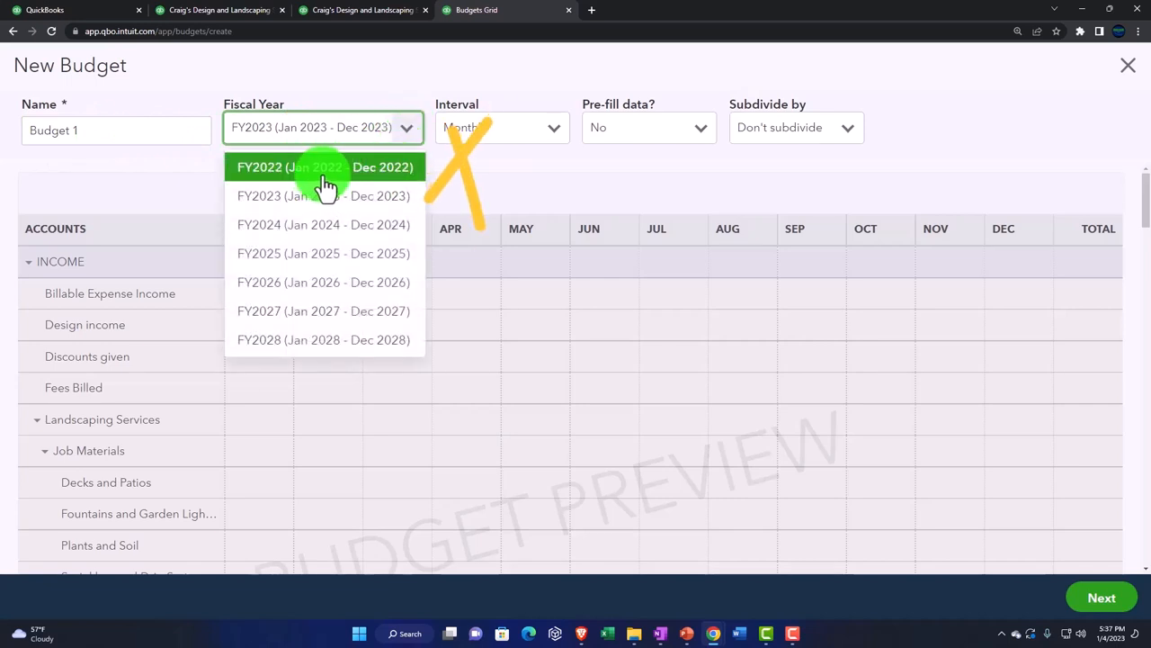
mouse_move(365, 196)
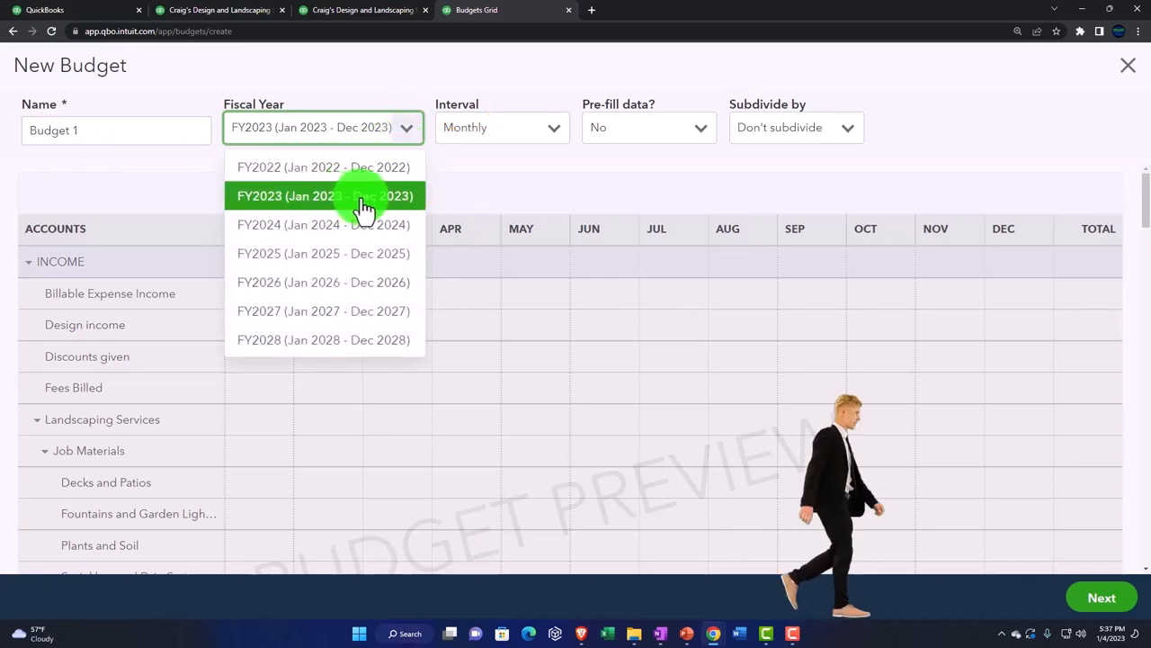
mouse_move(337, 166)
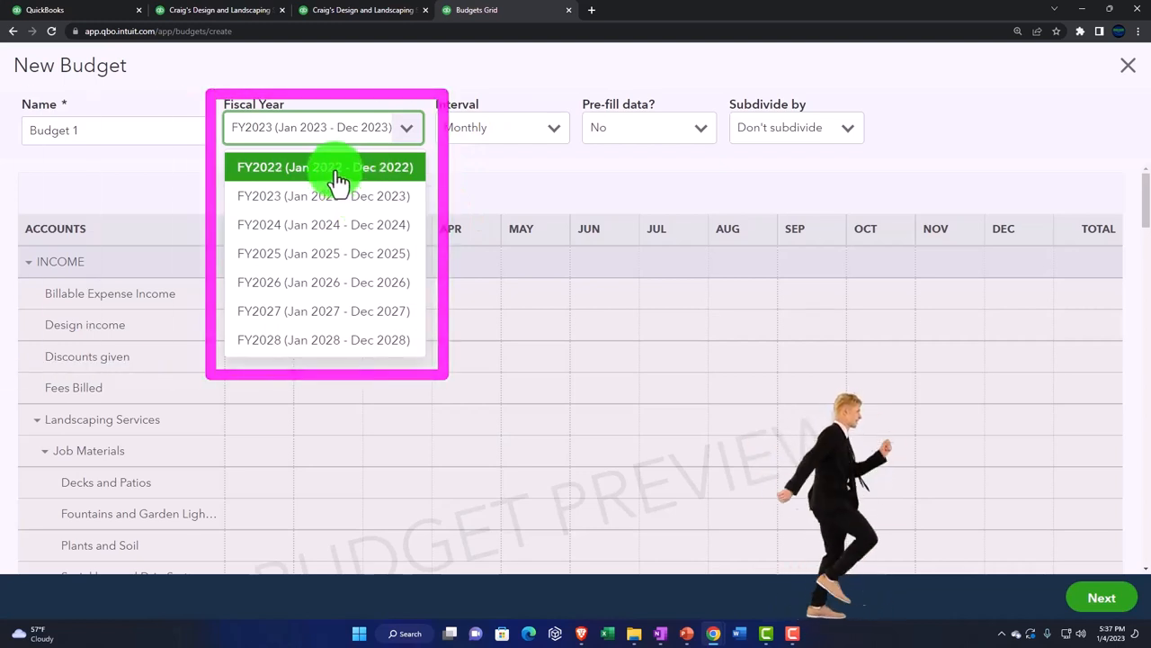
mouse_move(335, 196)
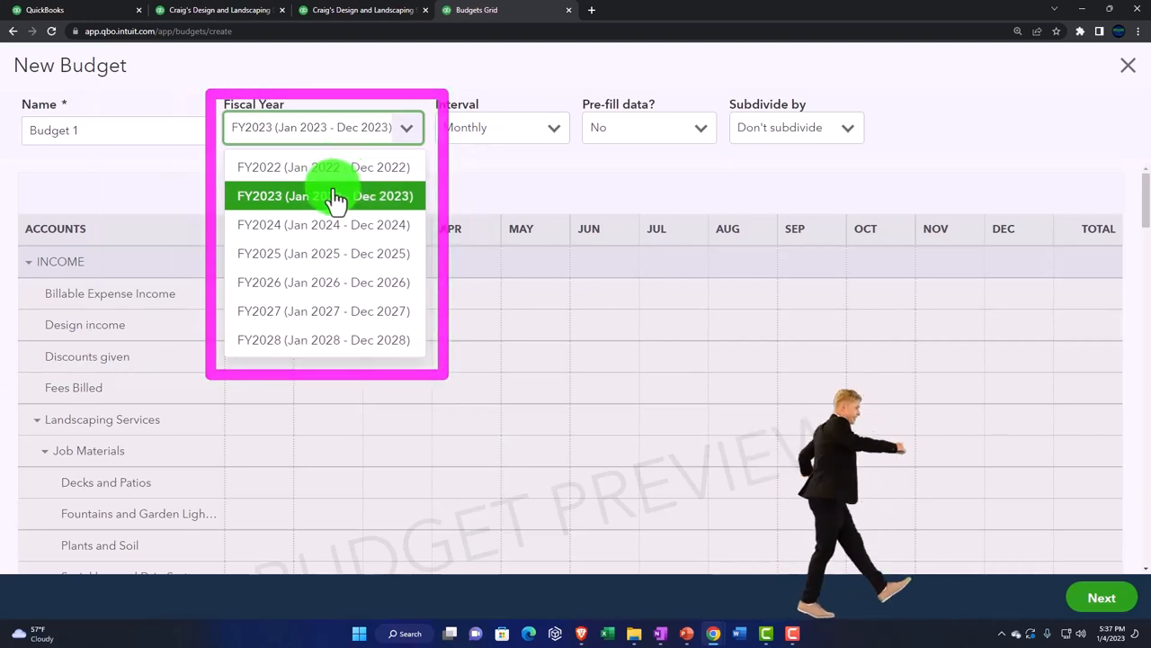
mouse_move(335, 167)
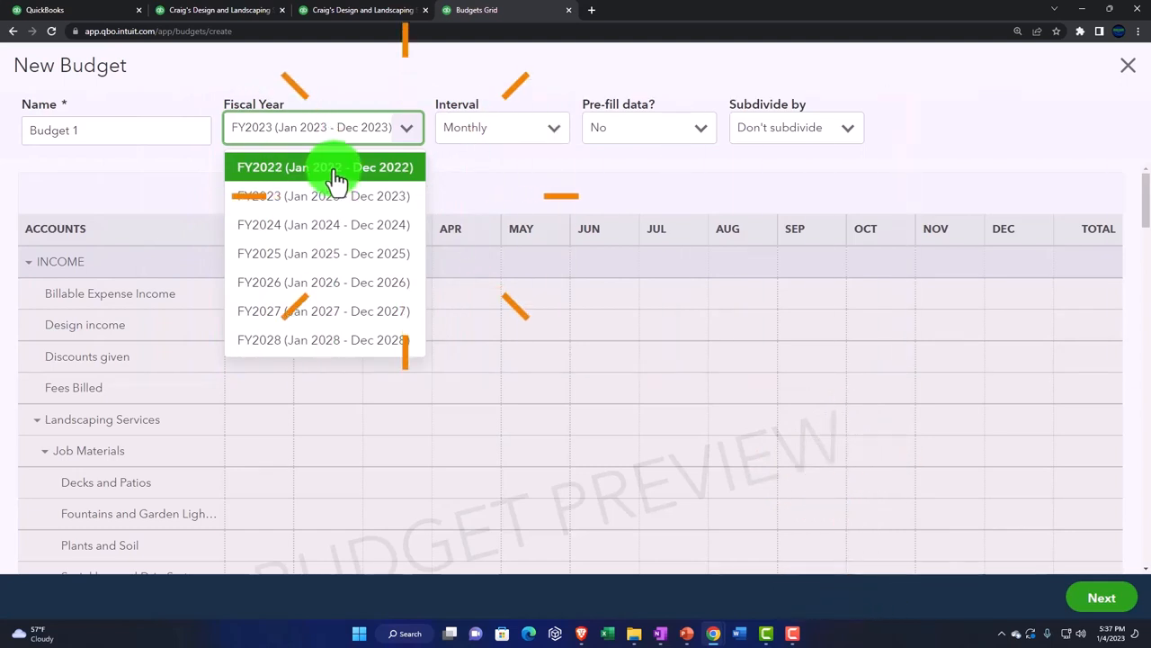
click(325, 166)
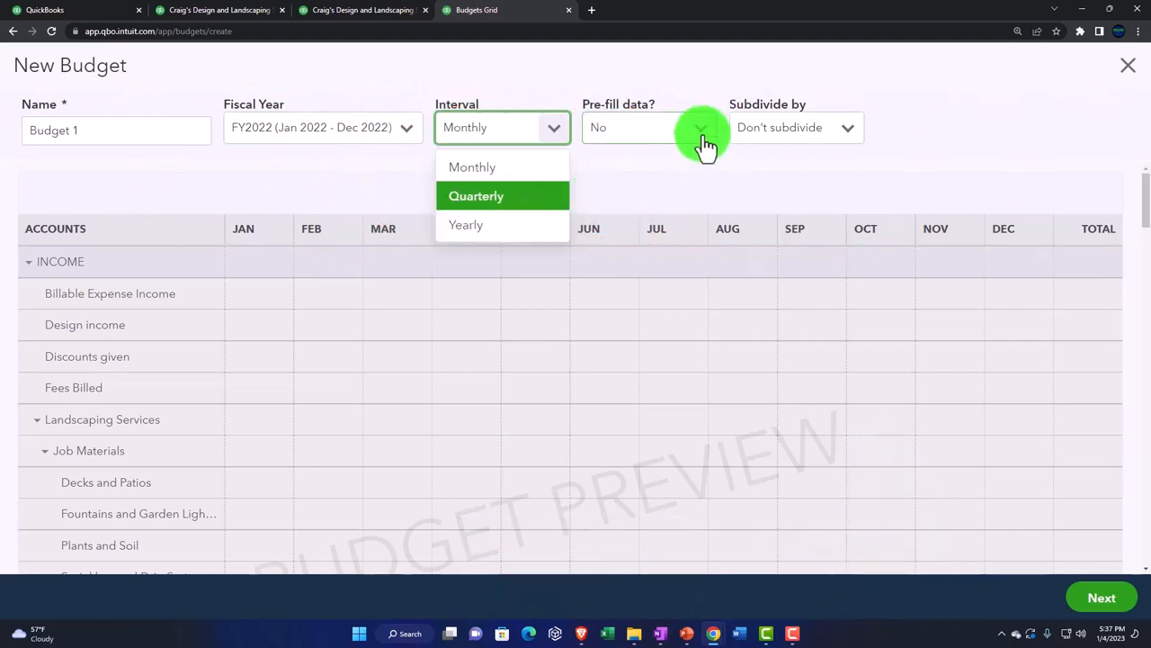
Pre-fill the budget with Actual data - 2022 and review the filled monthly grid.
click(639, 127)
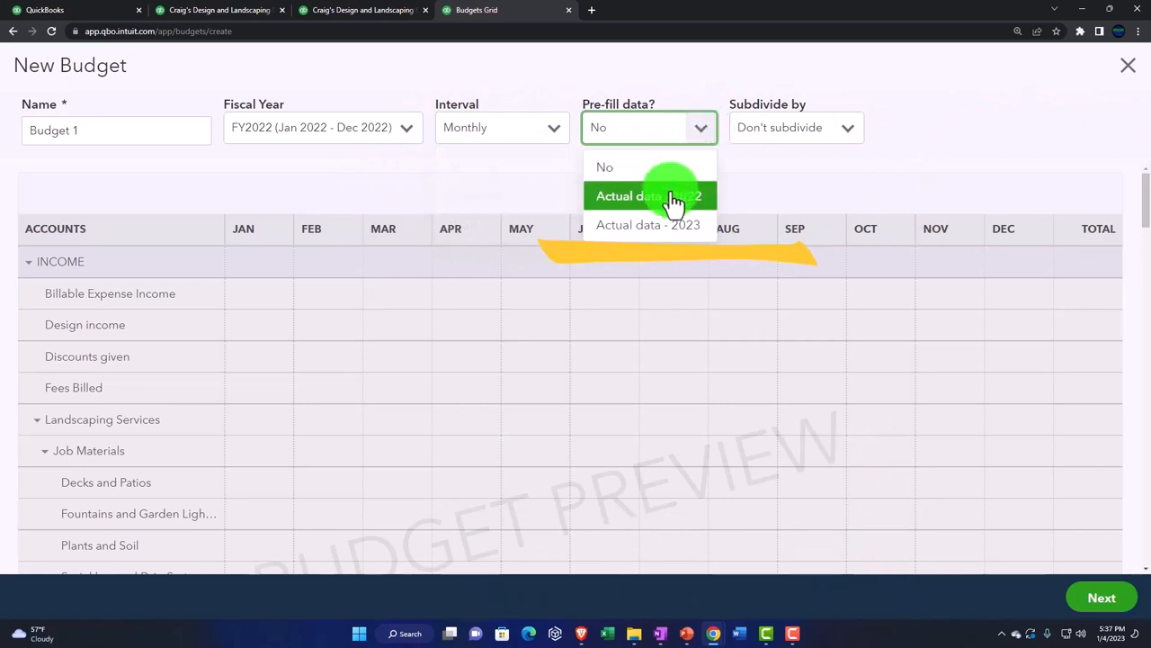
click(647, 196)
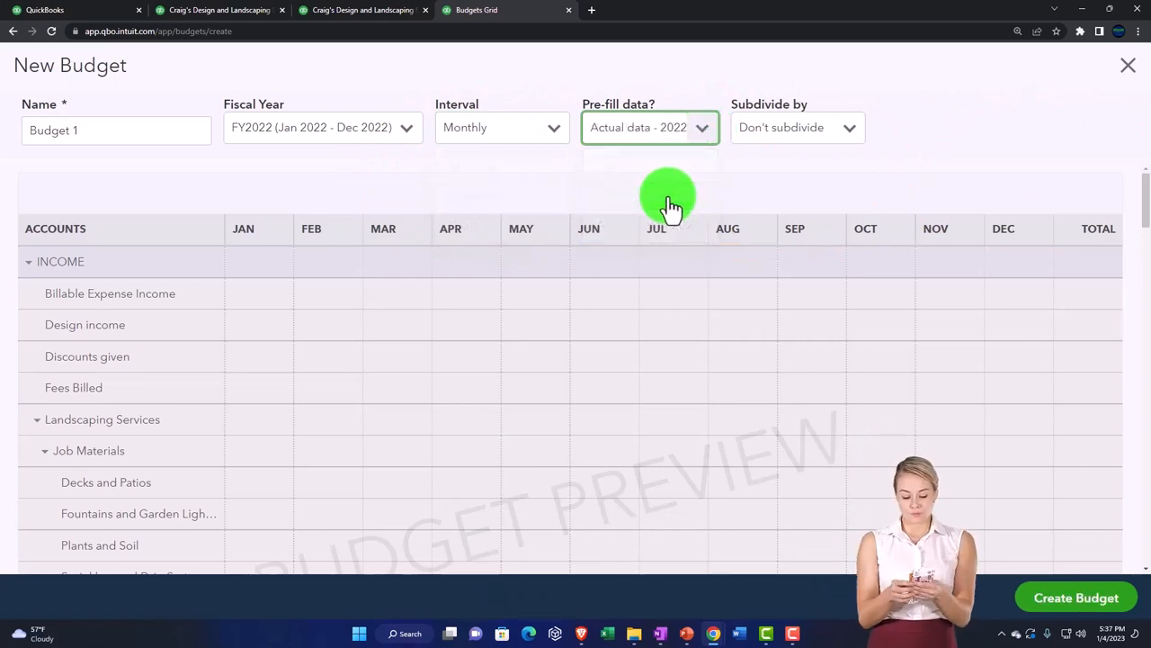
click(648, 127)
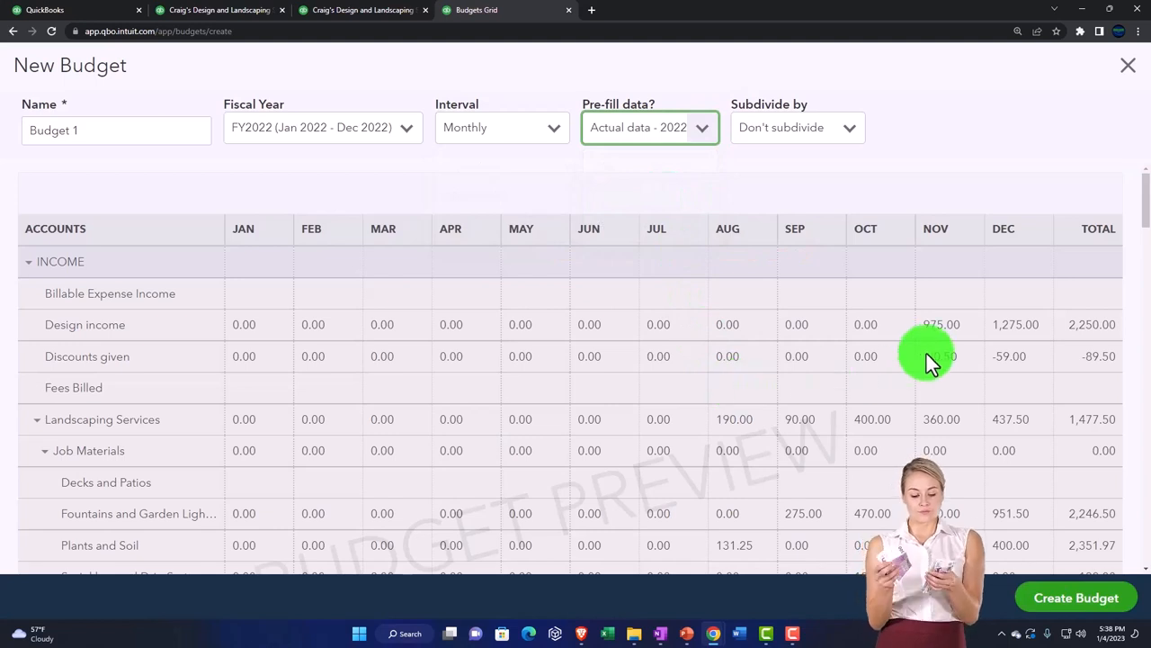
mouse_move(940, 360)
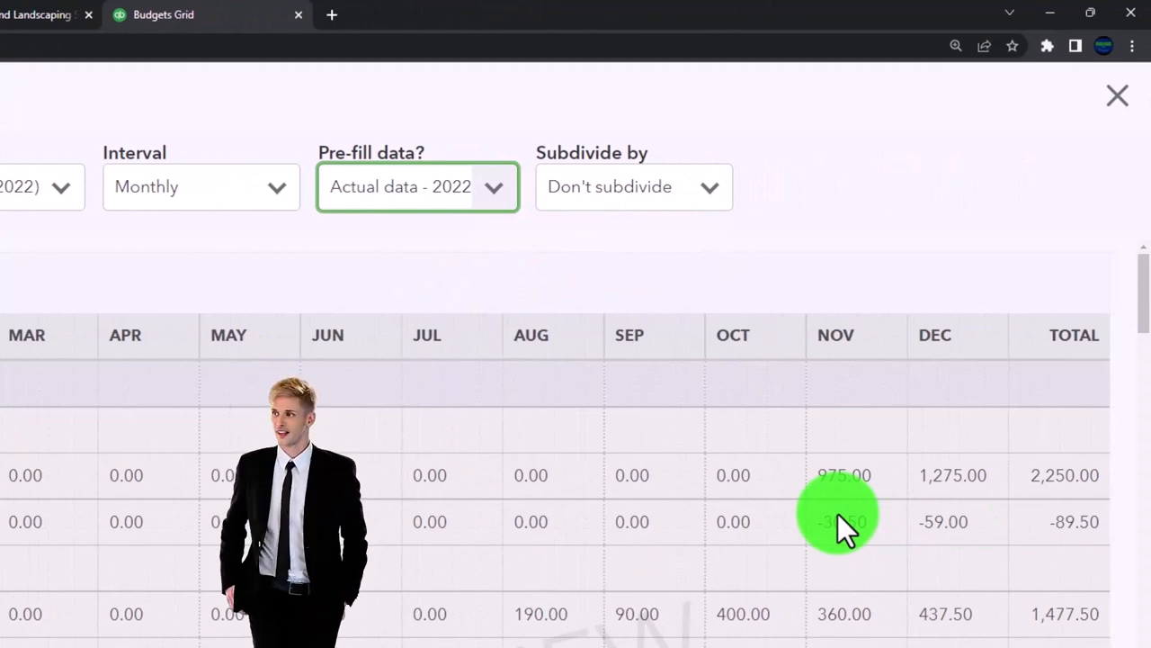
scroll(down, 3)
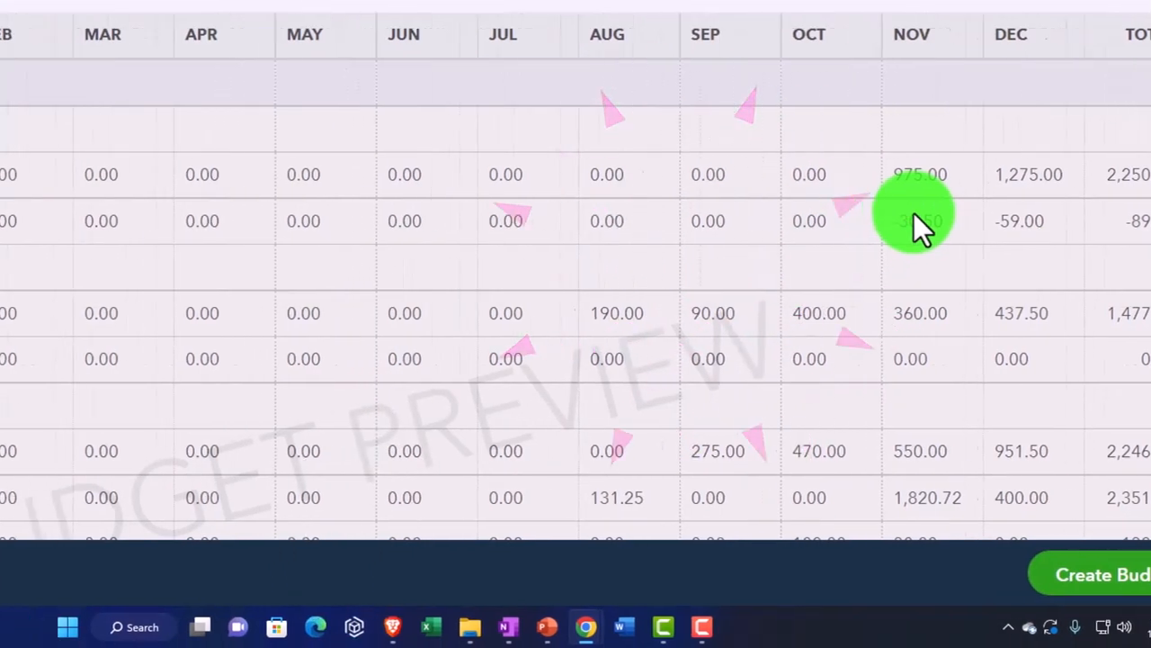
scroll(left, 3)
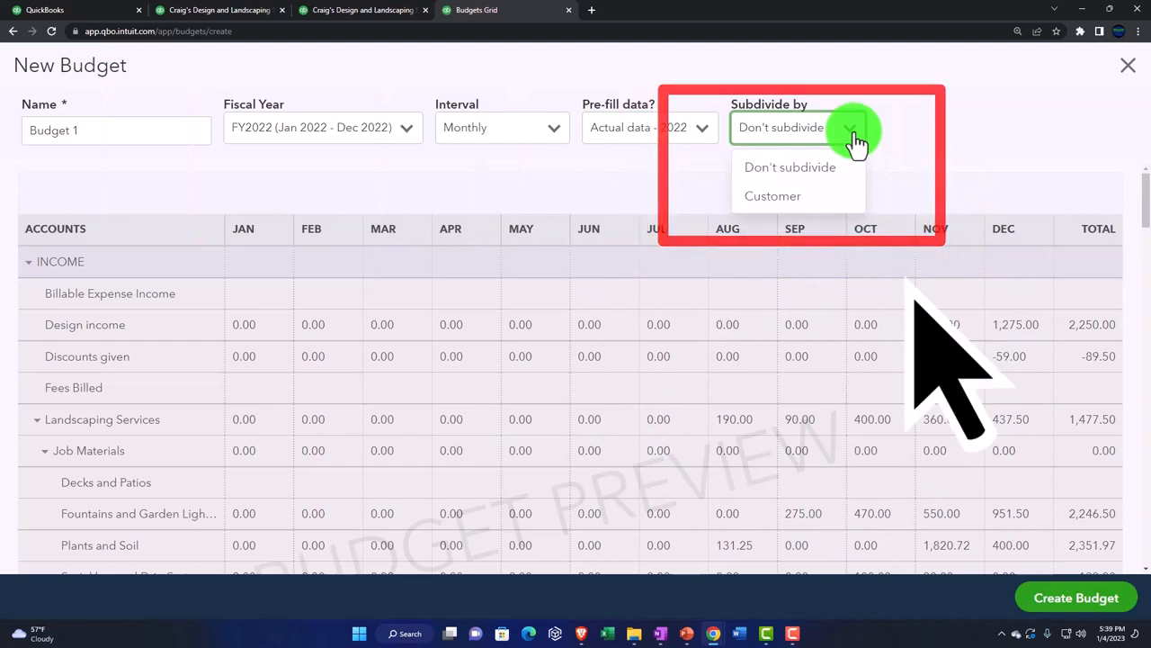
mouse_move(772, 195)
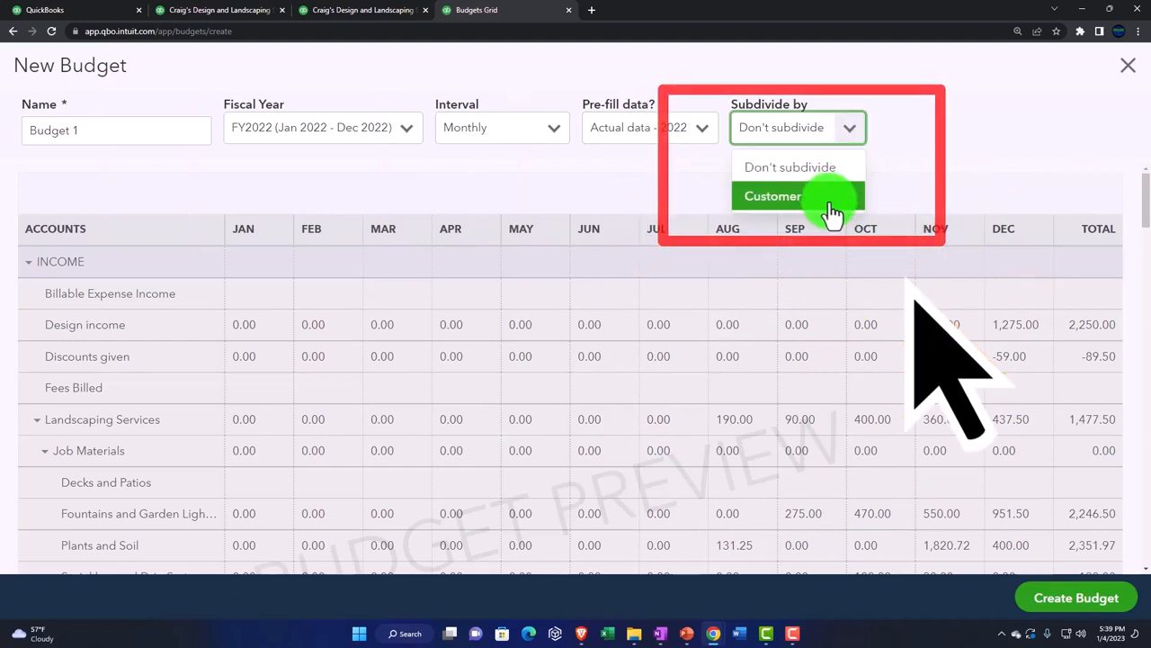
Check the subdivide-by-customer option, then return to the top of the budget.
click(790, 166)
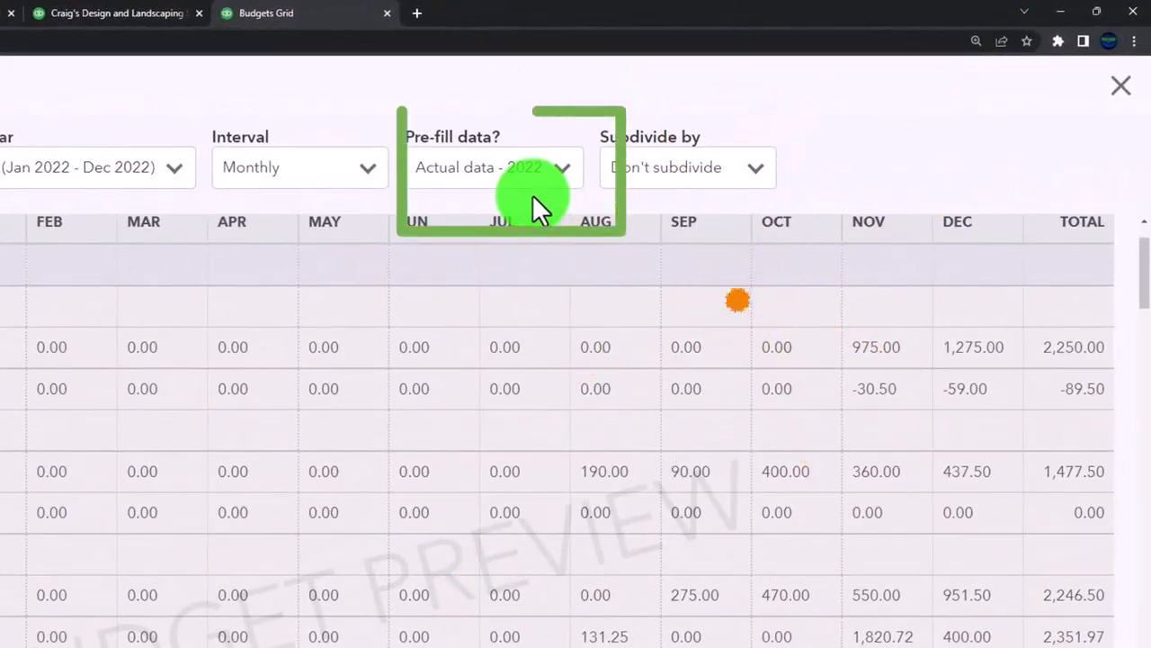
mouse_move(586, 548)
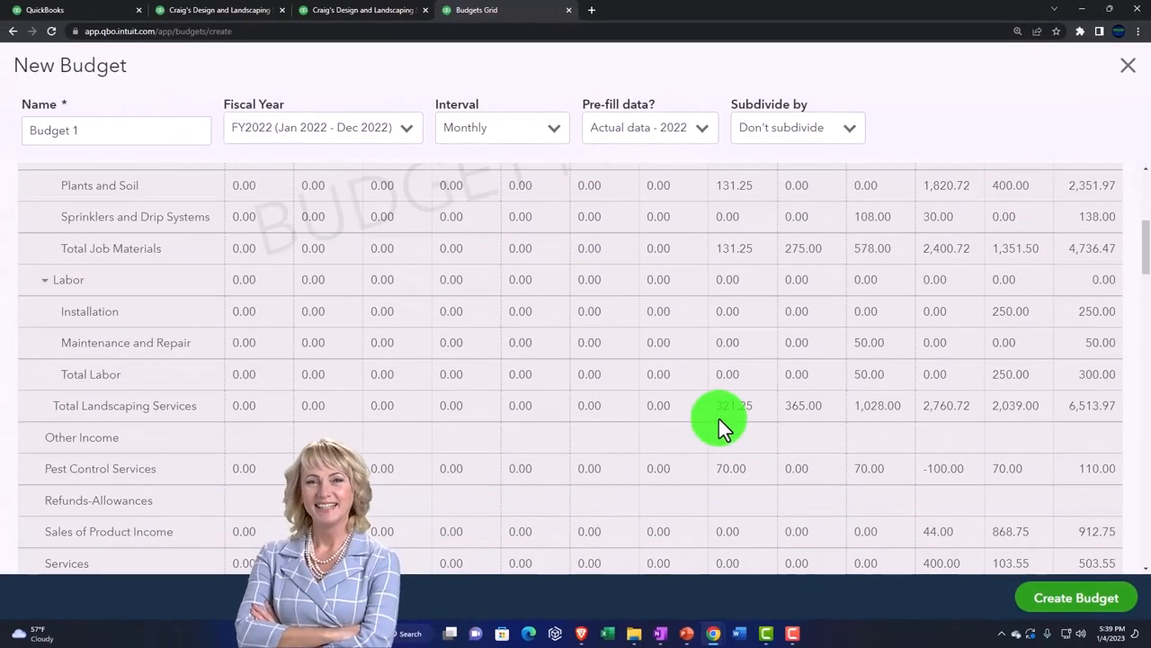
scroll(up, 3)
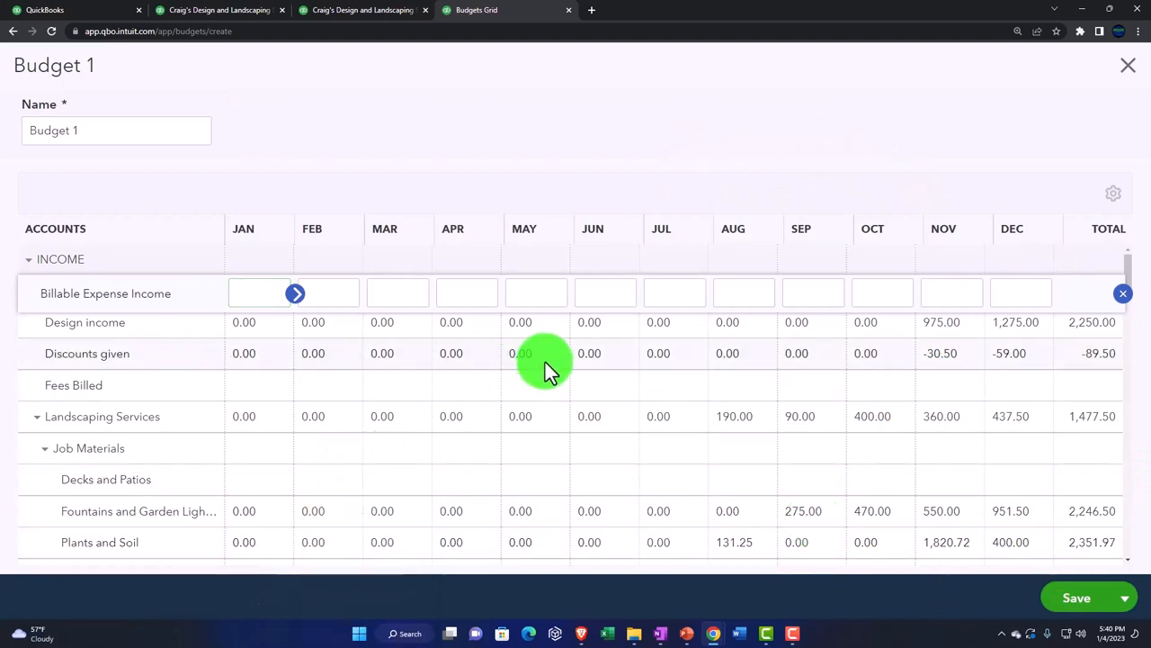
Finish Design income's December amount and copy 300 across all months for Landscaping Services.
click(941, 324)
text(1,000)
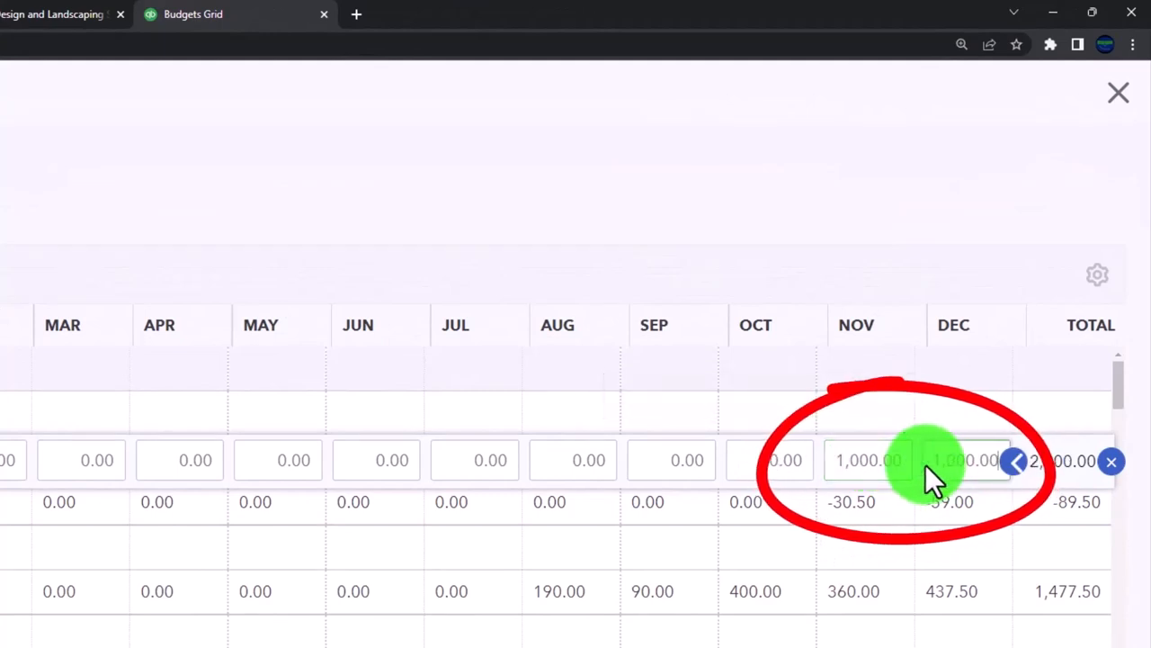
click(965, 460)
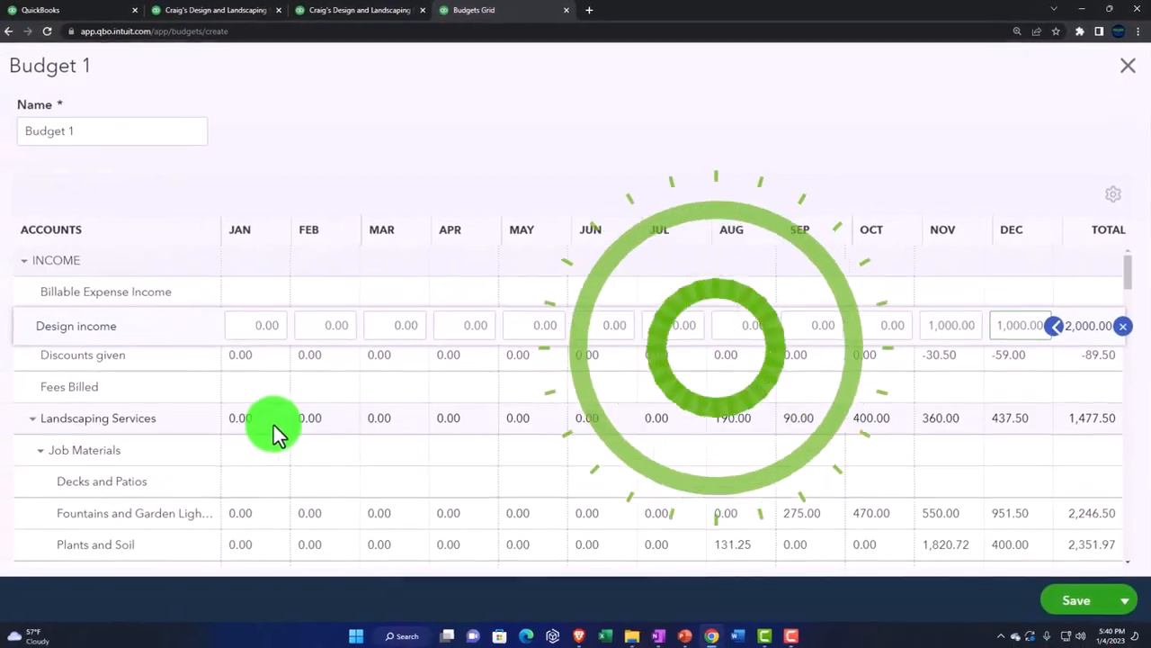
click(256, 418)
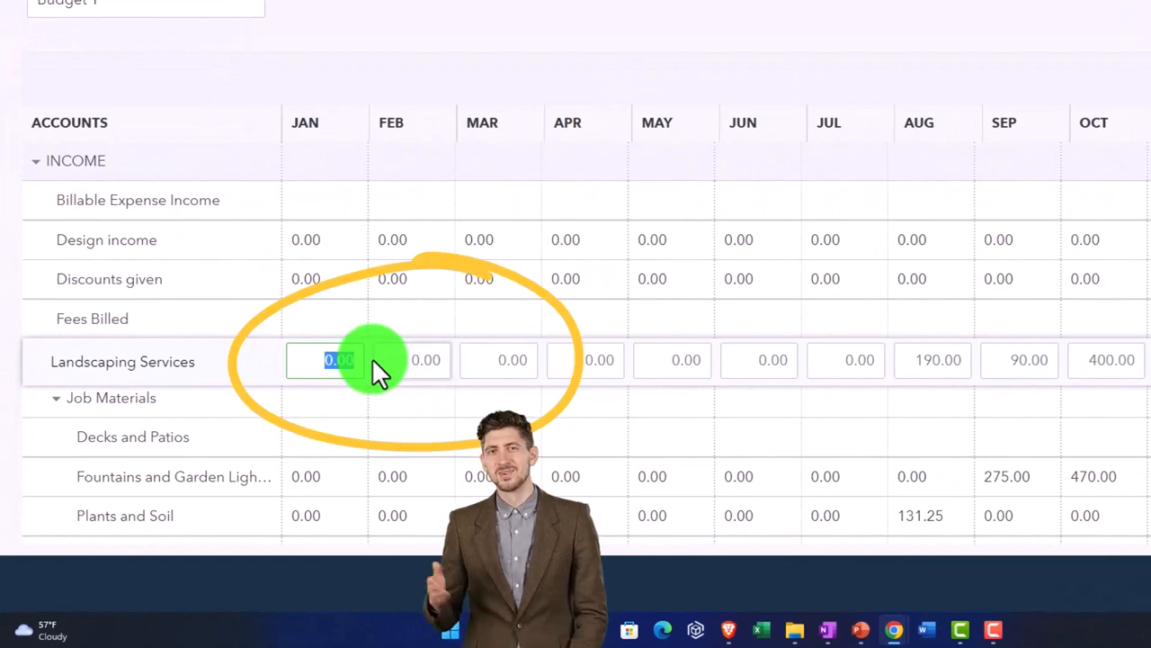
text(300)
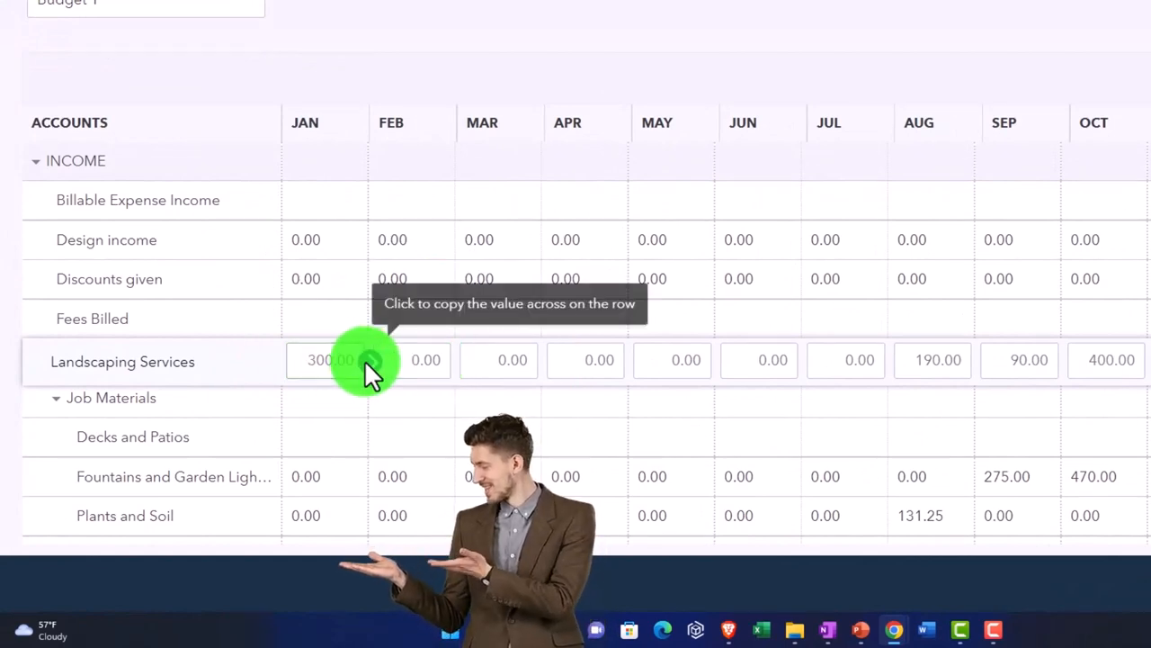
click(366, 360)
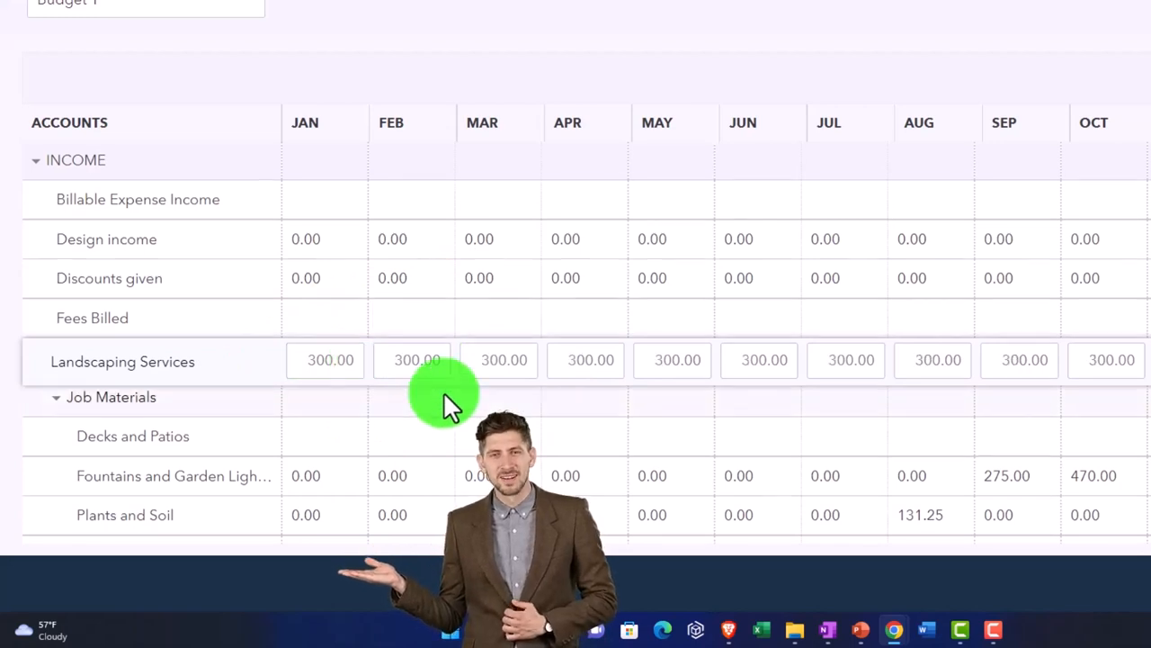
Fill Fountains and Garden Lighting and enter 200 in January for Sprinklers and Drip Systems.
scroll(down, 3)
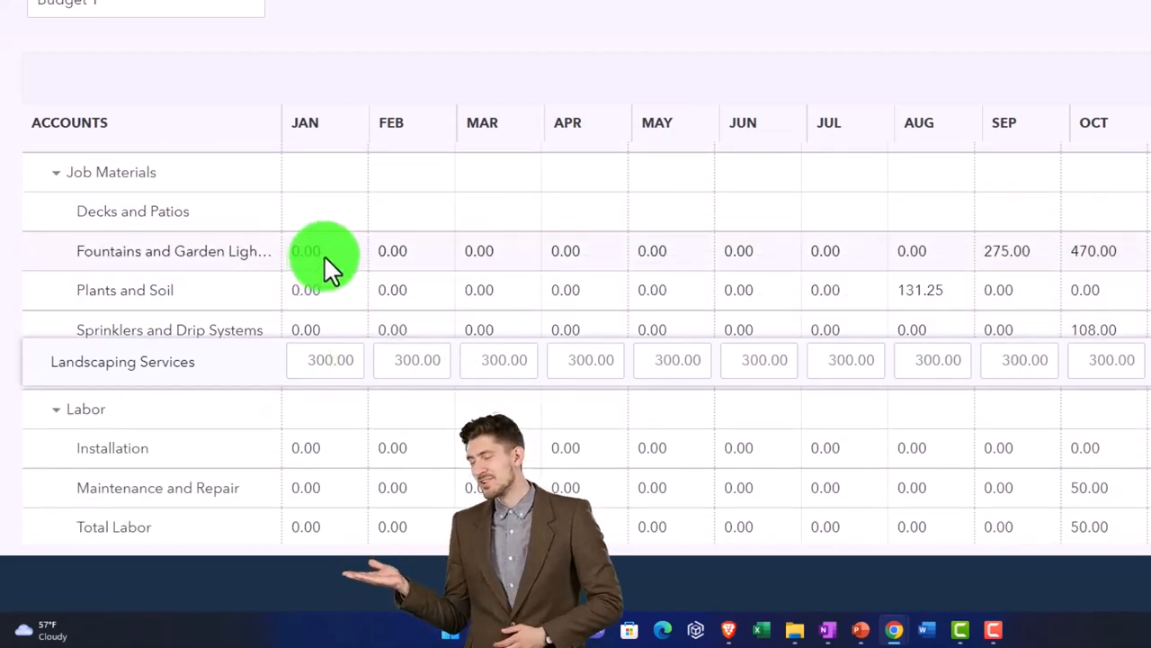
click(324, 253)
text(500)
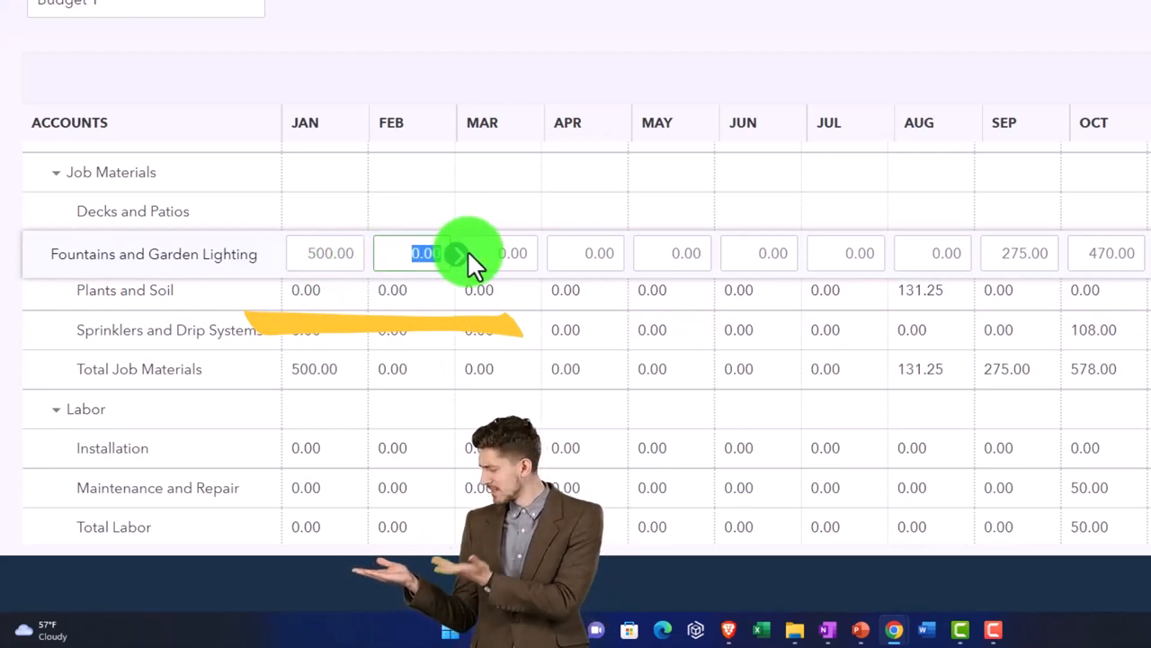
mouse_move(369, 253)
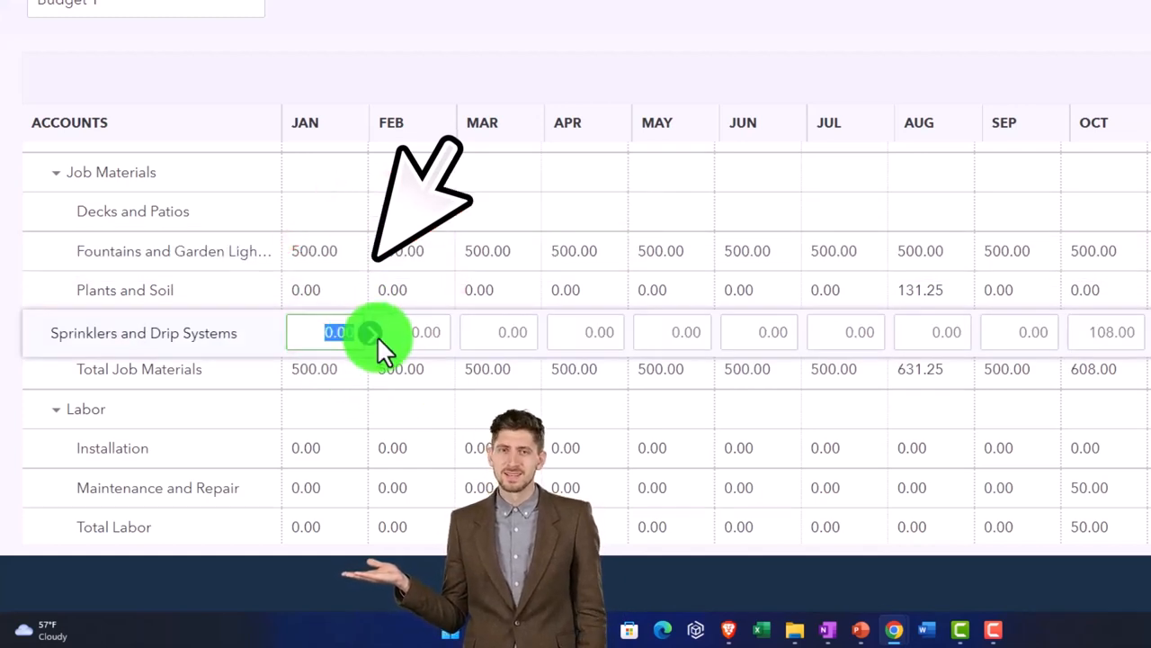
text(200)
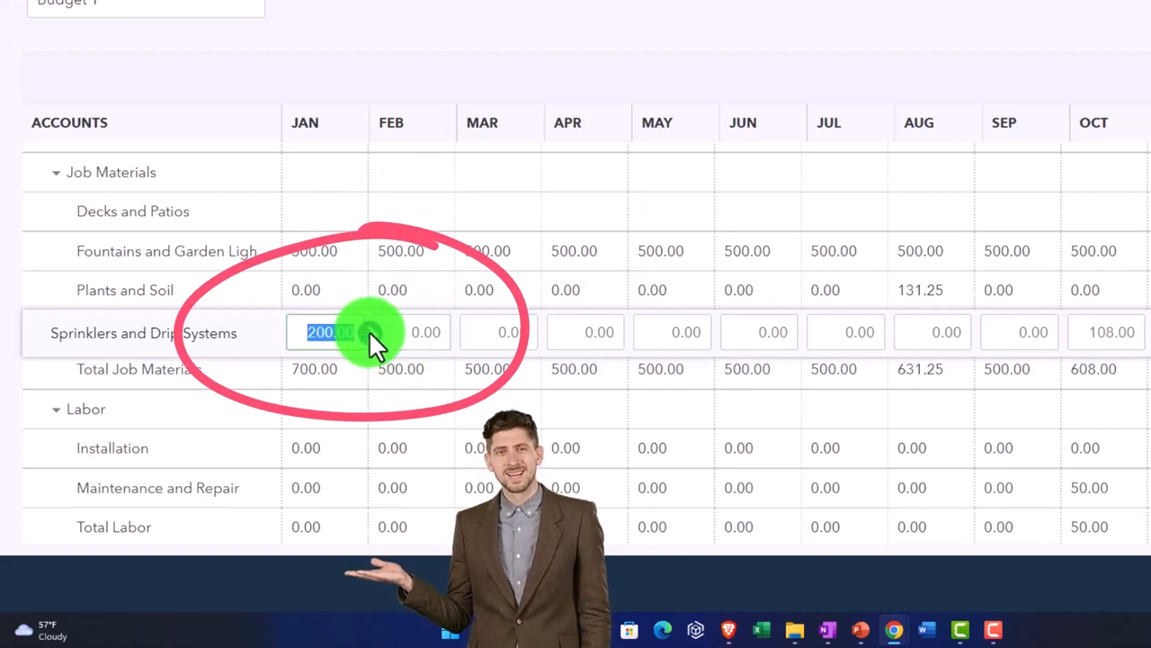
mouse_move(374, 332)
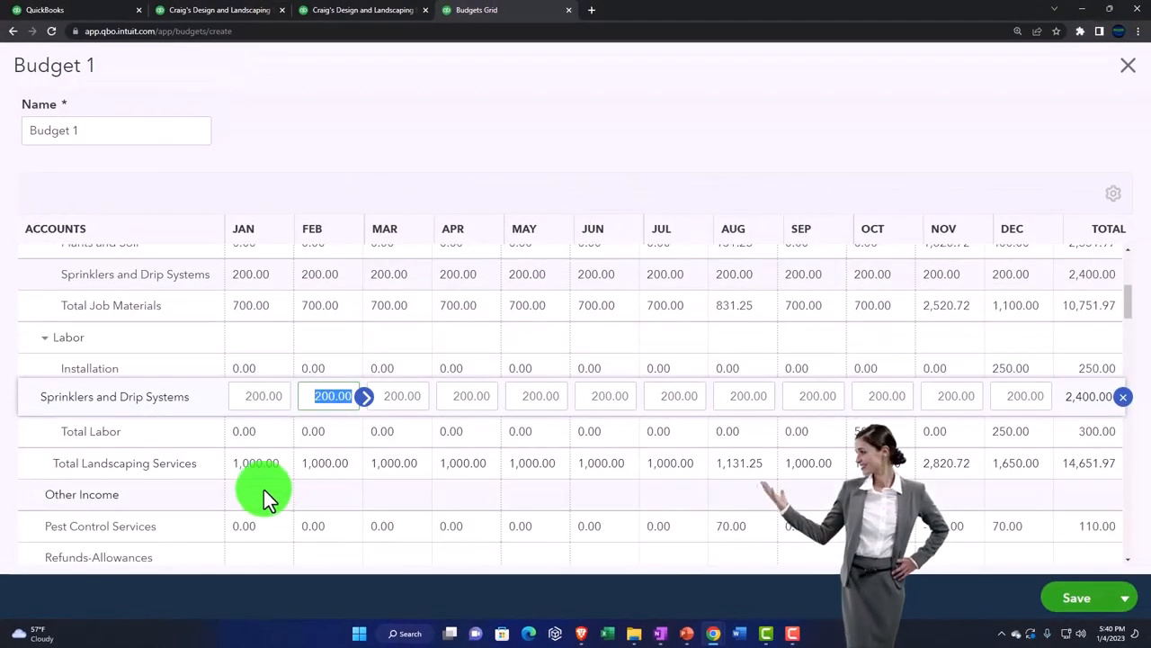
Enter the Lawyer row's 200 January amount and save Budget 1.
scroll(down, 3)
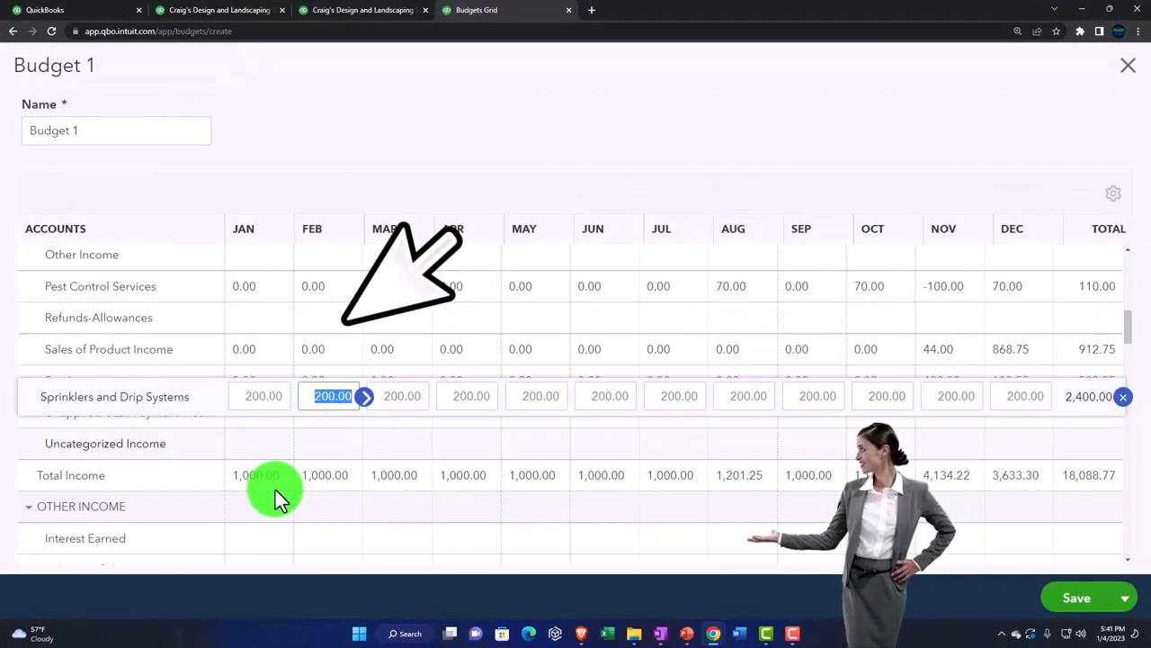
scroll(down, 3)
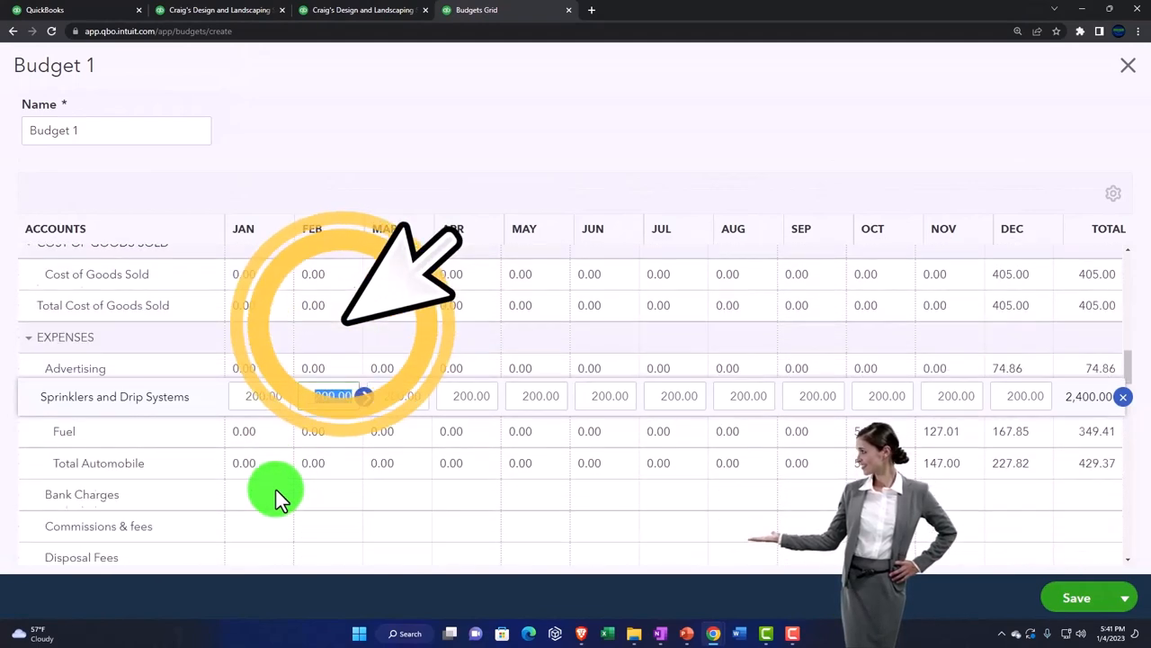
scroll(down, 3)
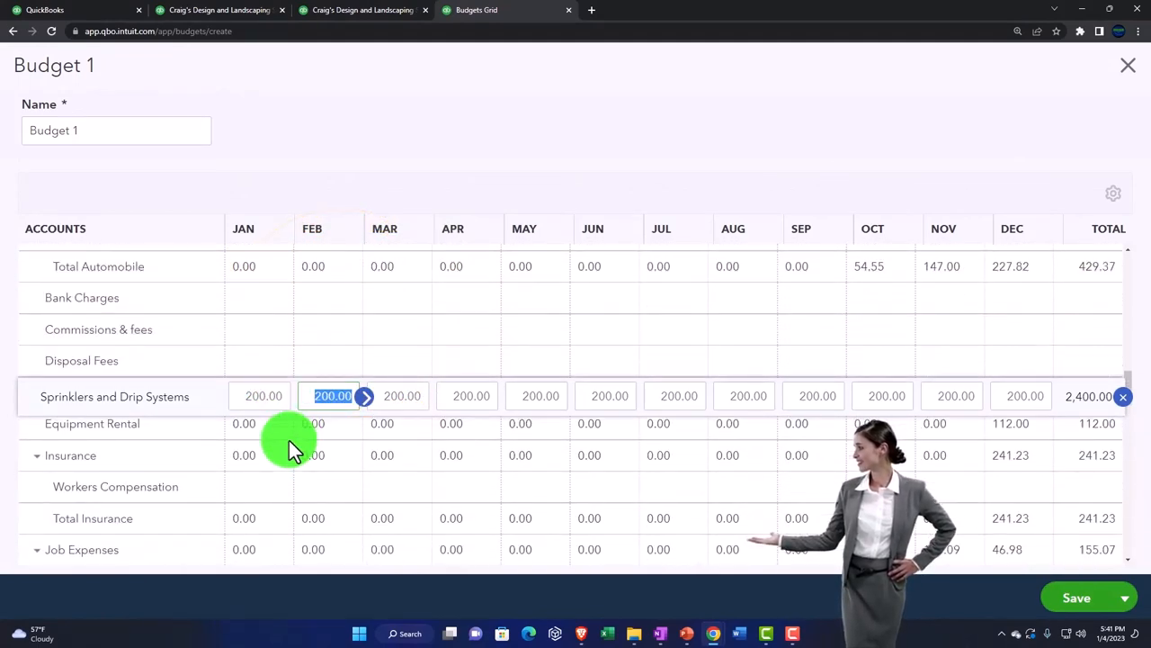
scroll(down, 3)
text(400)
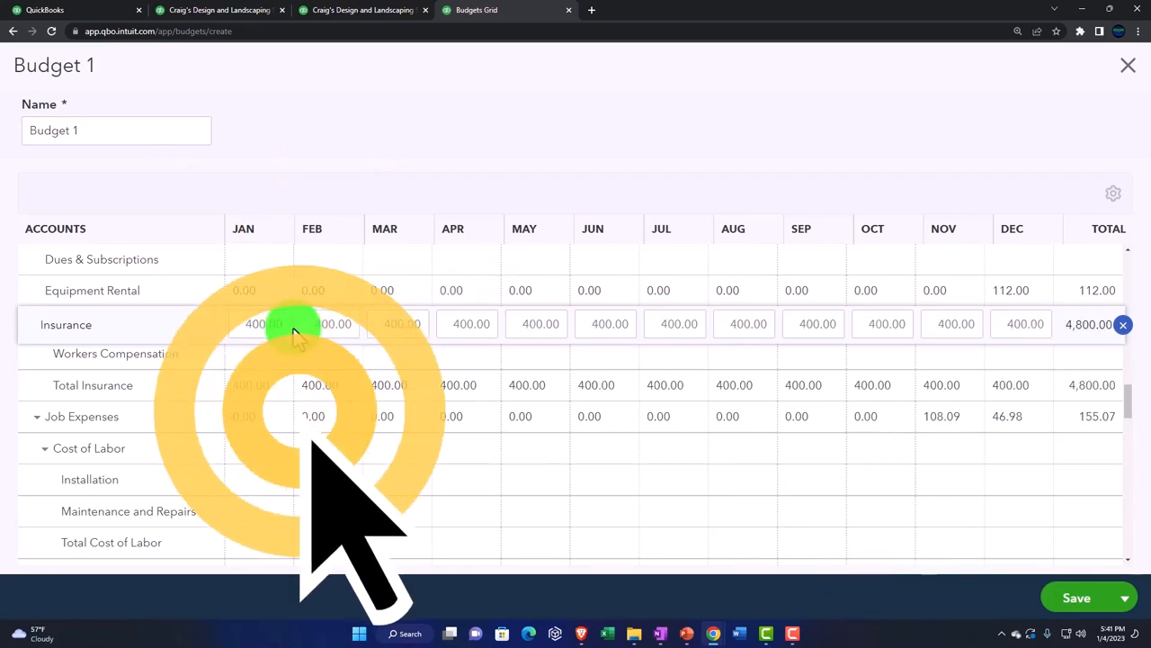
scroll(down, 3)
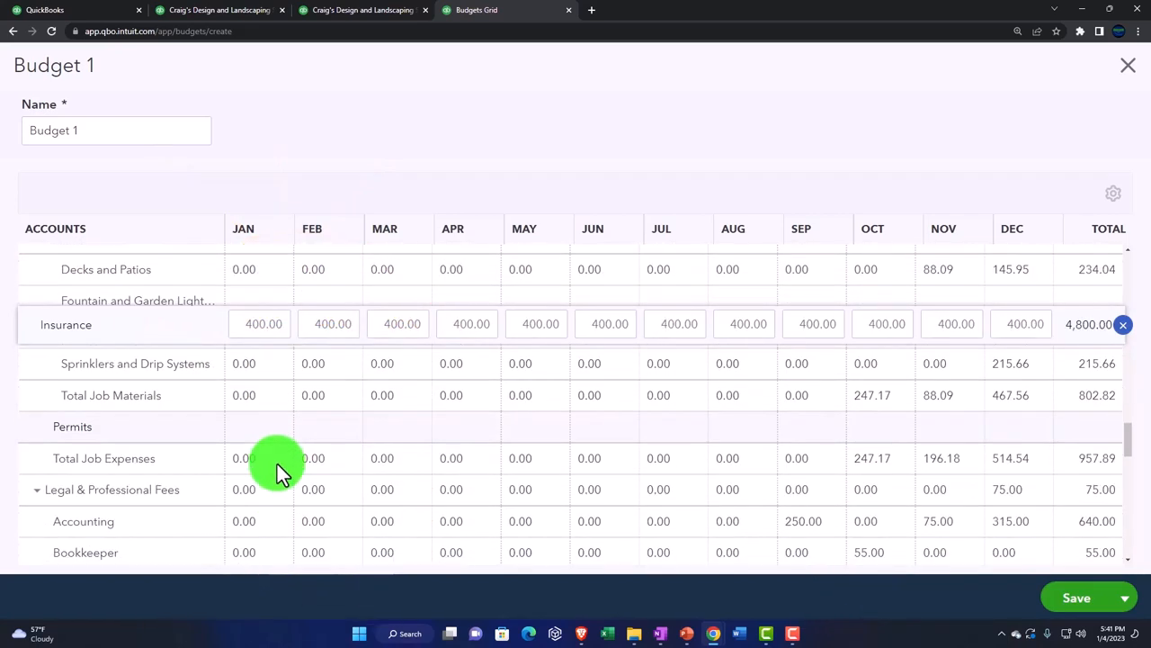
scroll(down, 3)
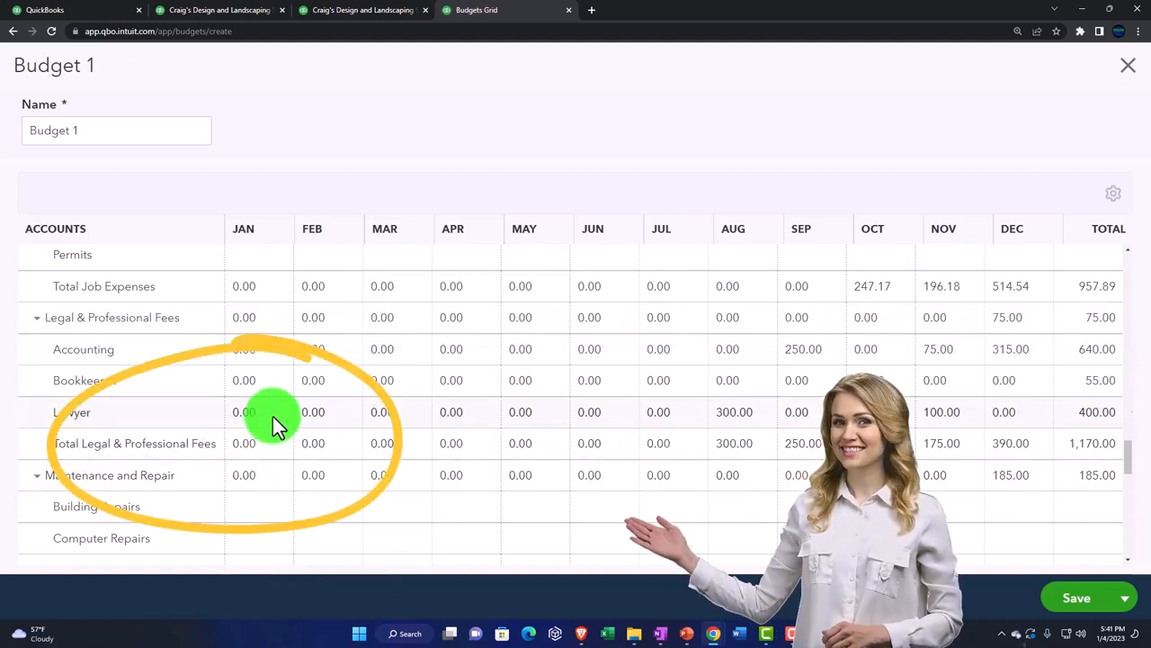
click(259, 412)
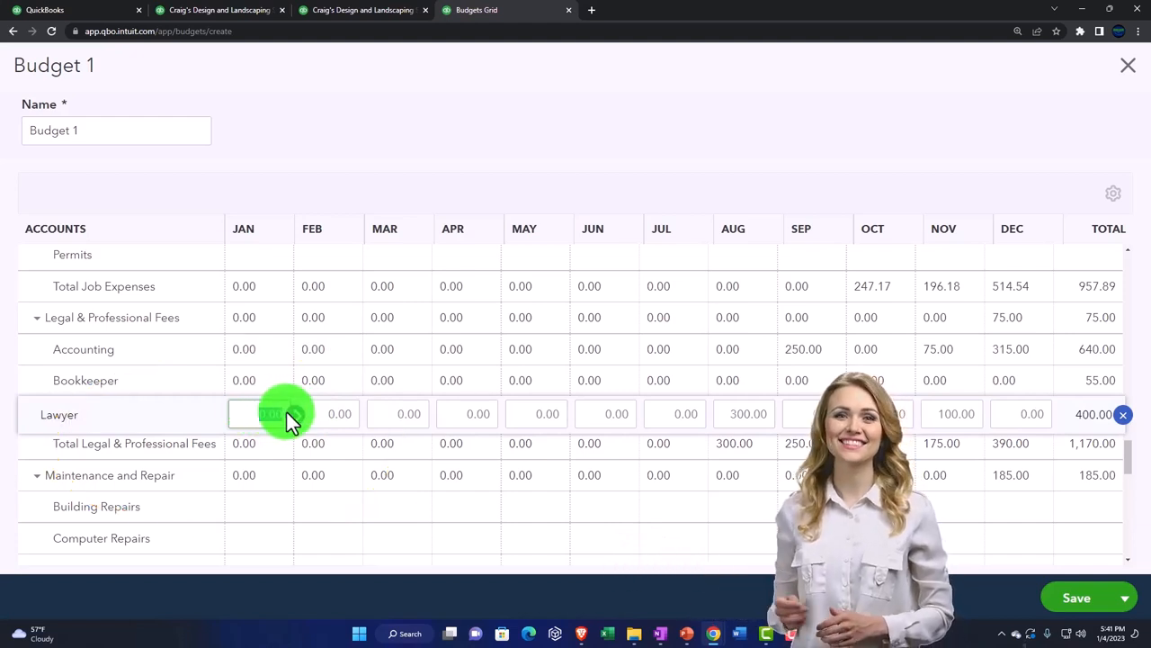
click(259, 414)
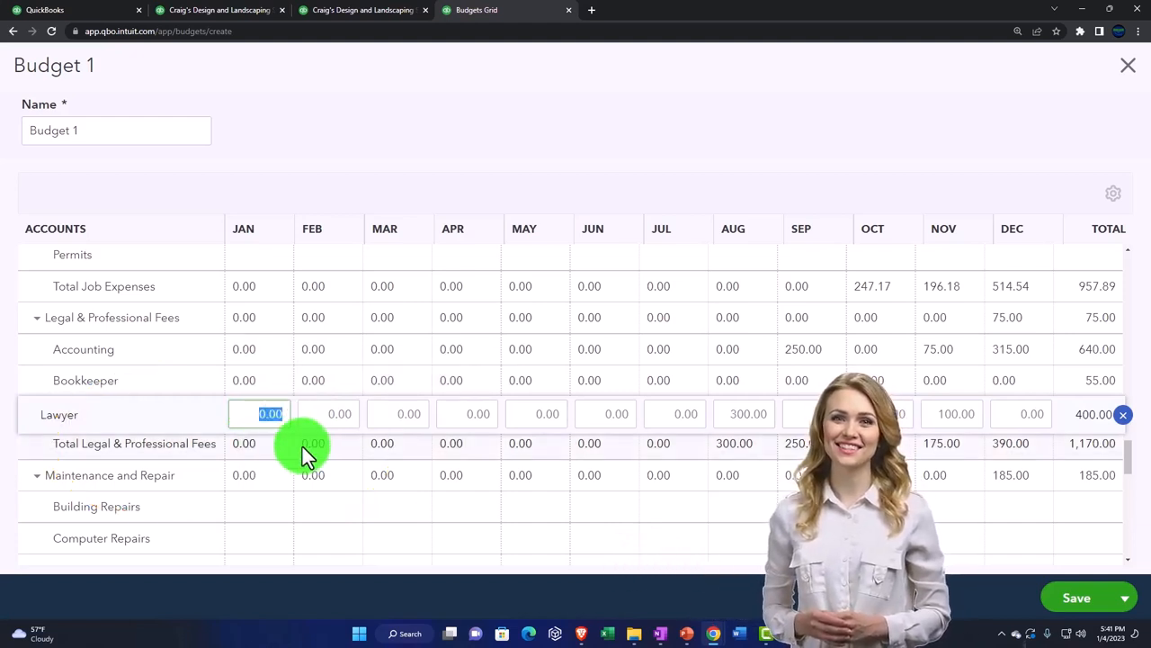
text(20)
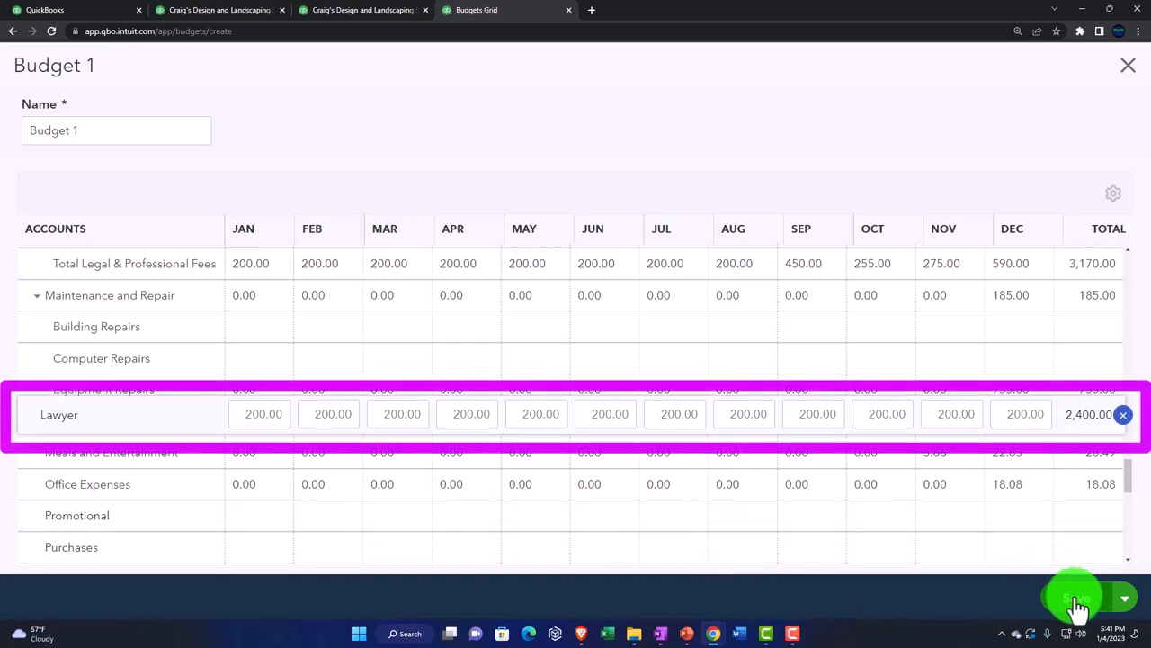
click(1077, 598)
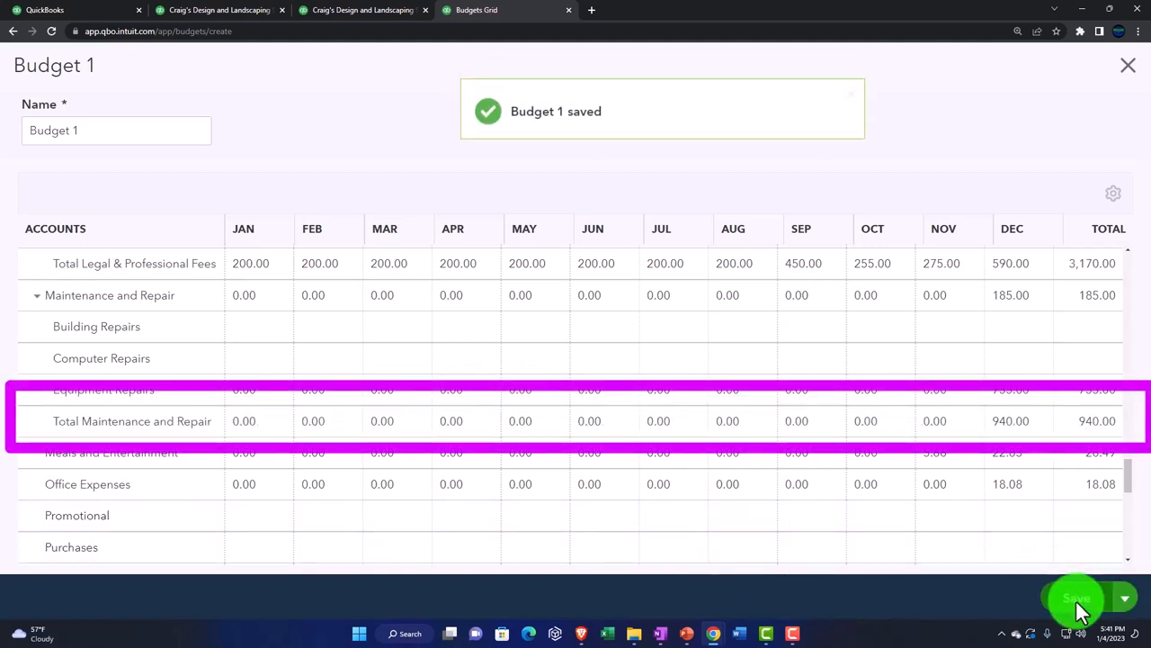